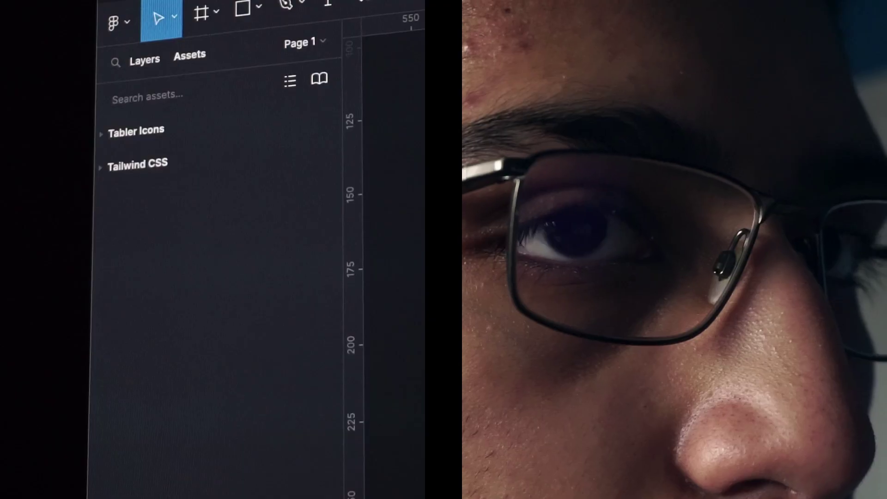
Search Tabler Icons for 'mail' and place the envelope icon beside the top-bar location
text(mail)
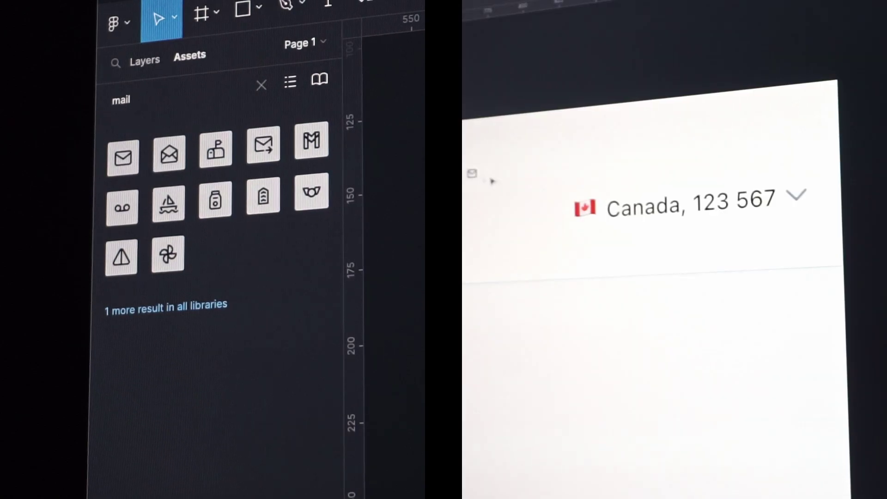
drag(123, 156, 784, 195)
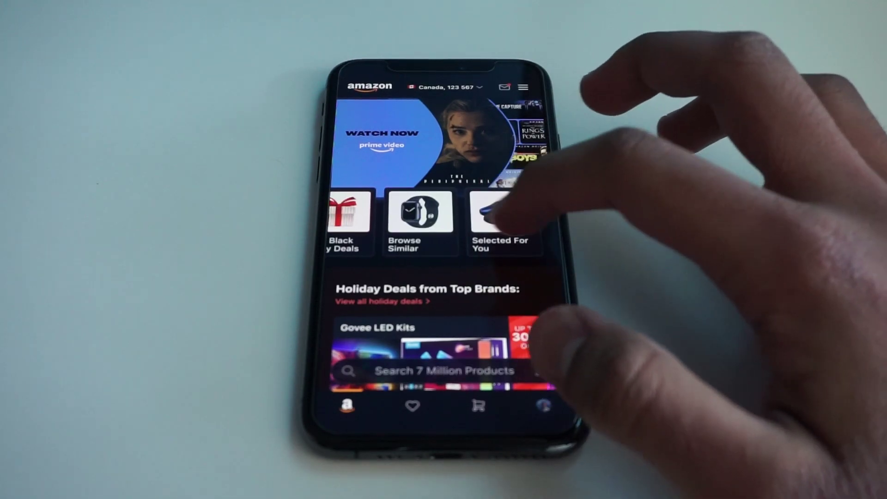
scroll(down, 3)
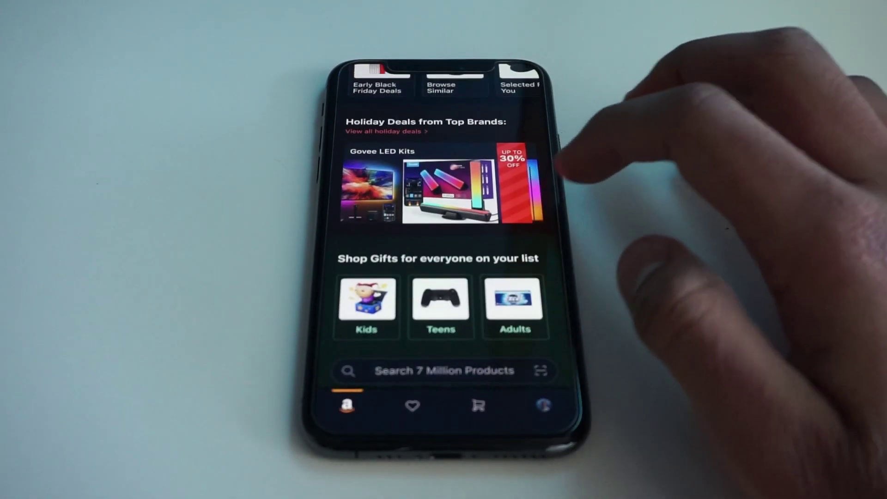